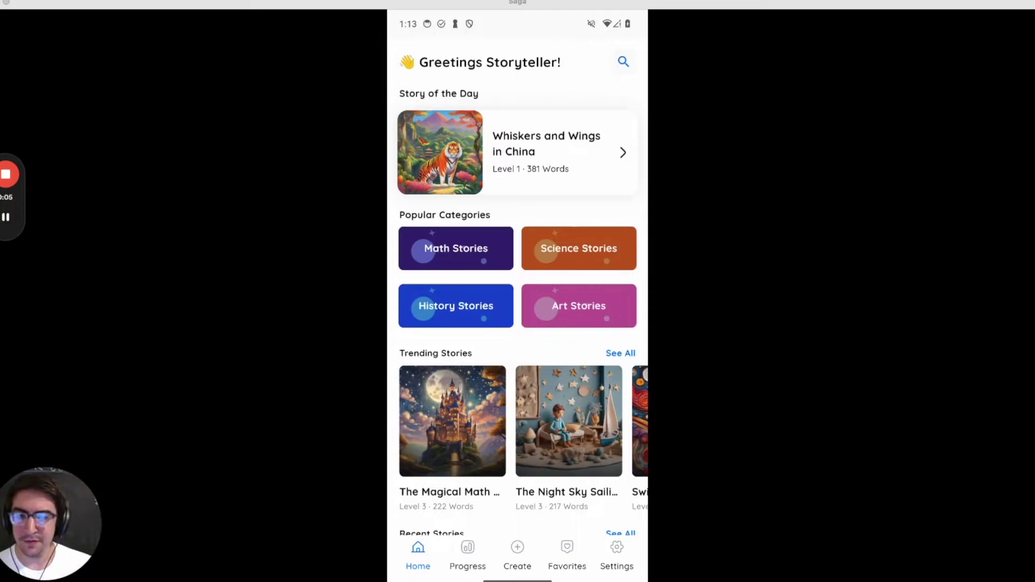
Search 'math', read The Magical Math Castle at Midnight, then return to the two results.
scroll("down", 3)
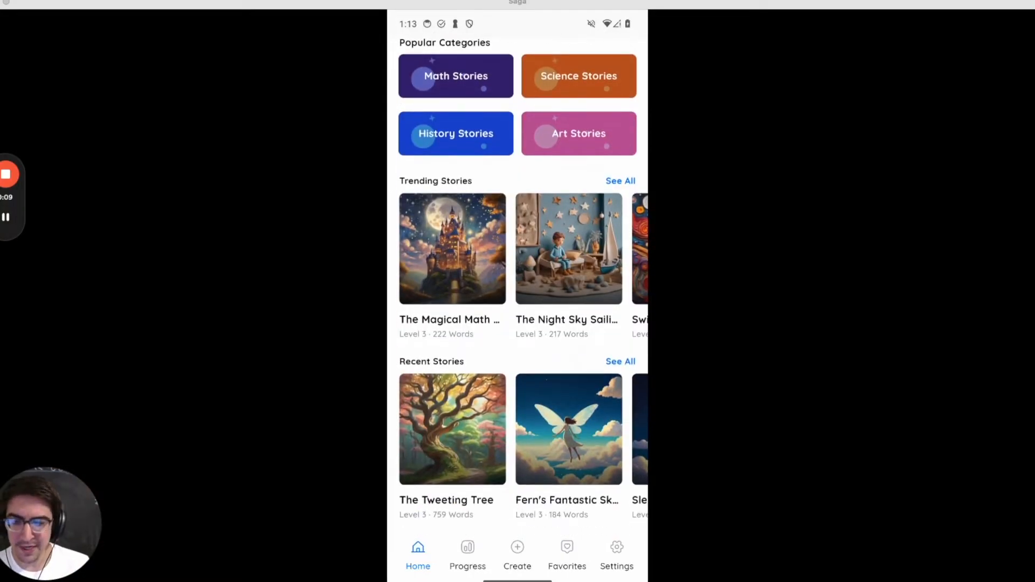
scroll("down", 3)
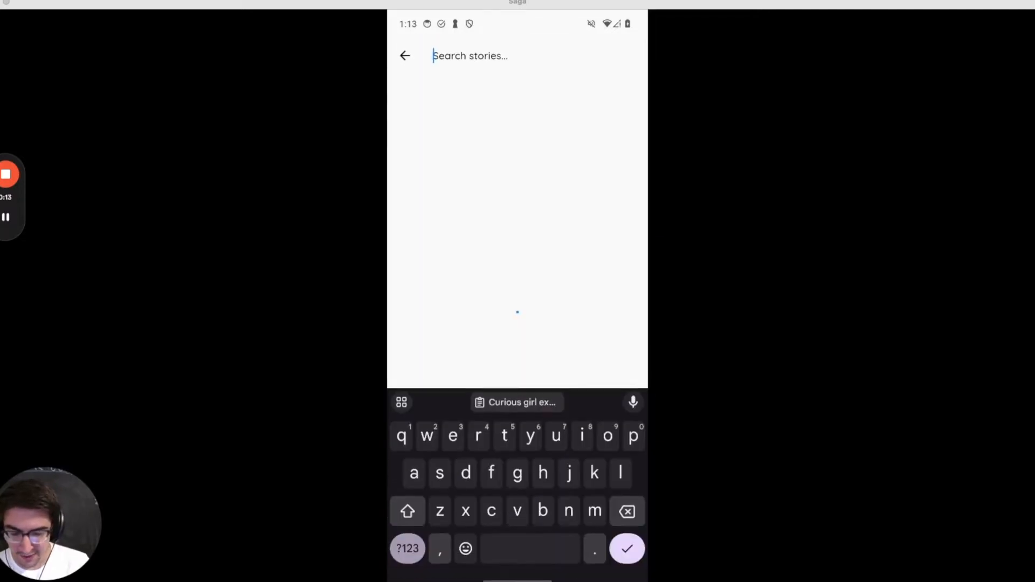
type("math")
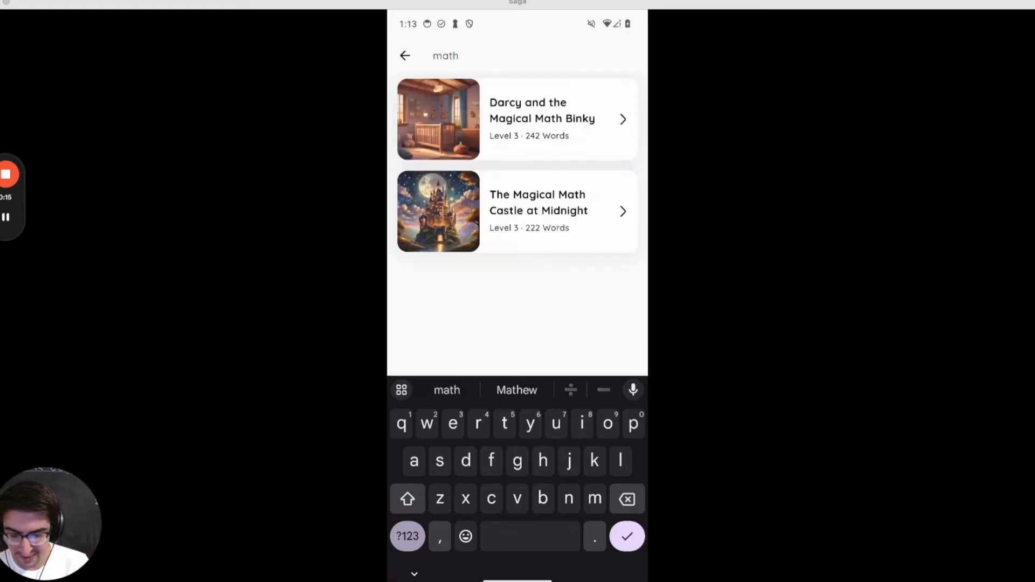
left_click(537, 212)
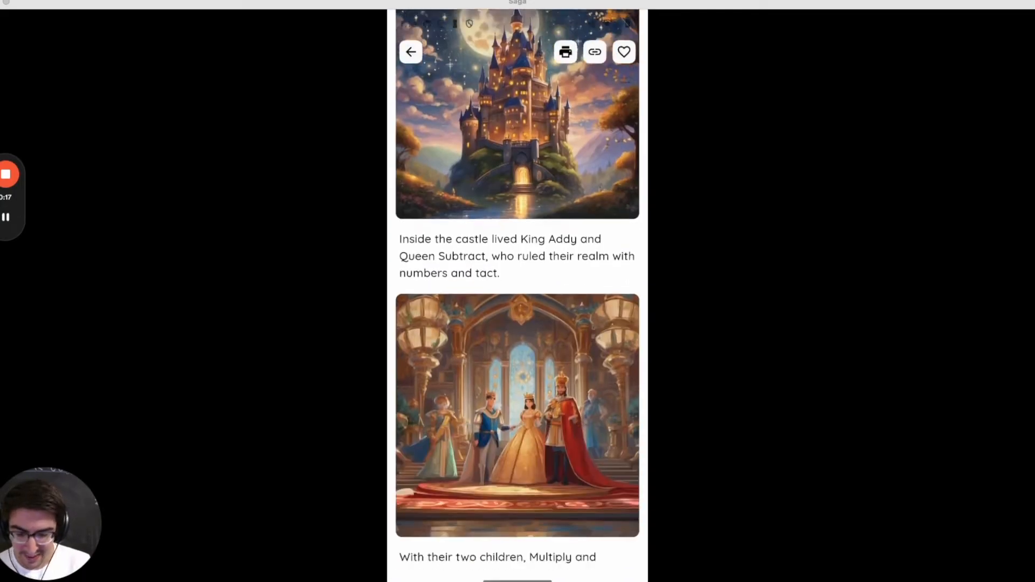
scroll("down", 3)
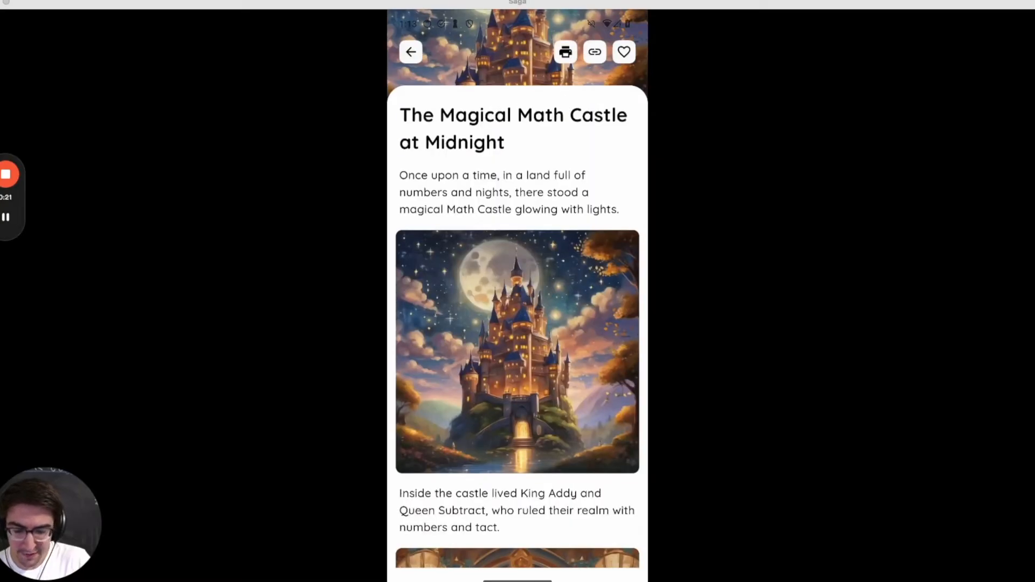
left_click(565, 52)
type("math")
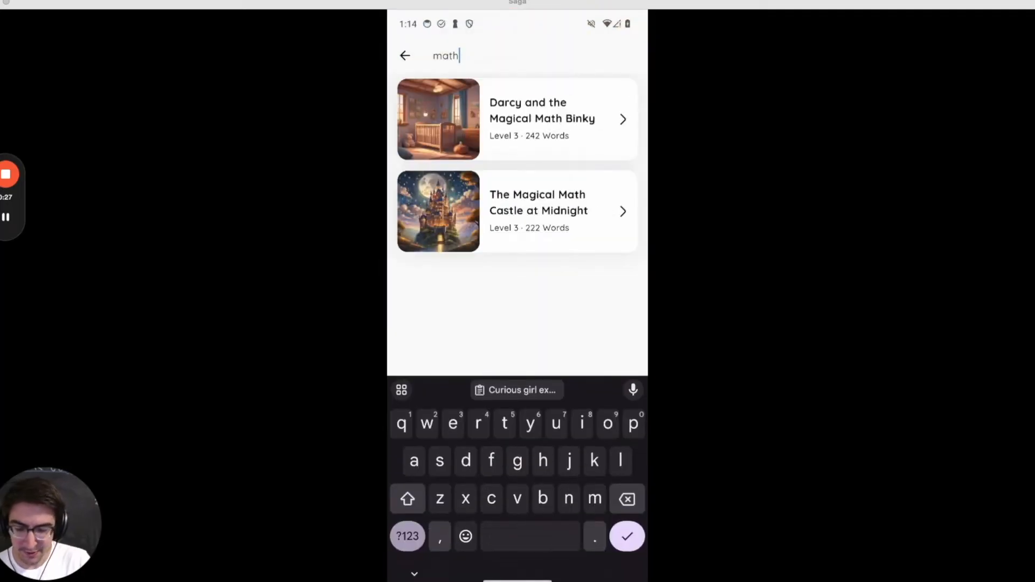
Create a story from the curious-girl solar-system telescope prompt and choose its illustration style.
left_click(517, 550)
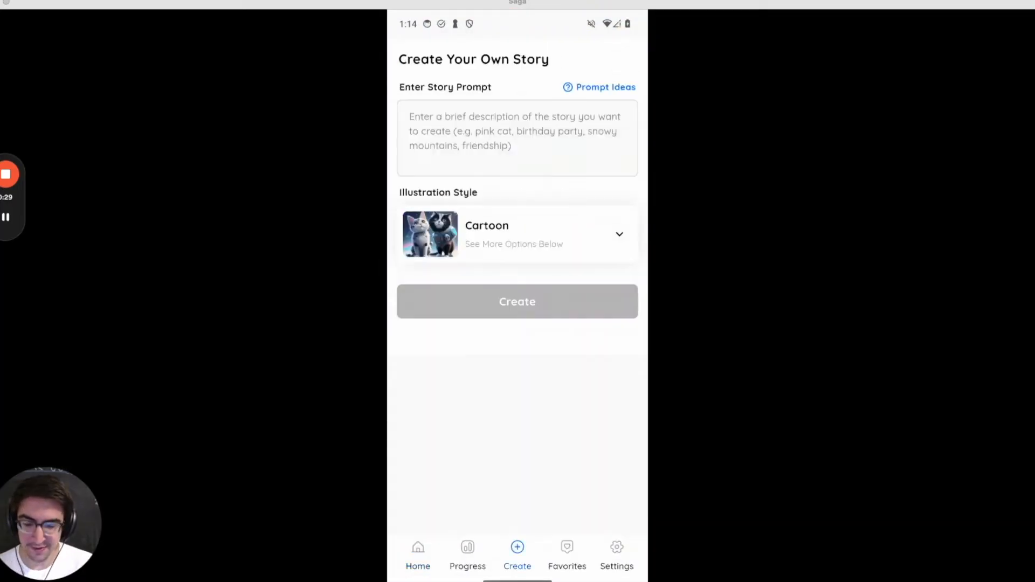
left_click(516, 137)
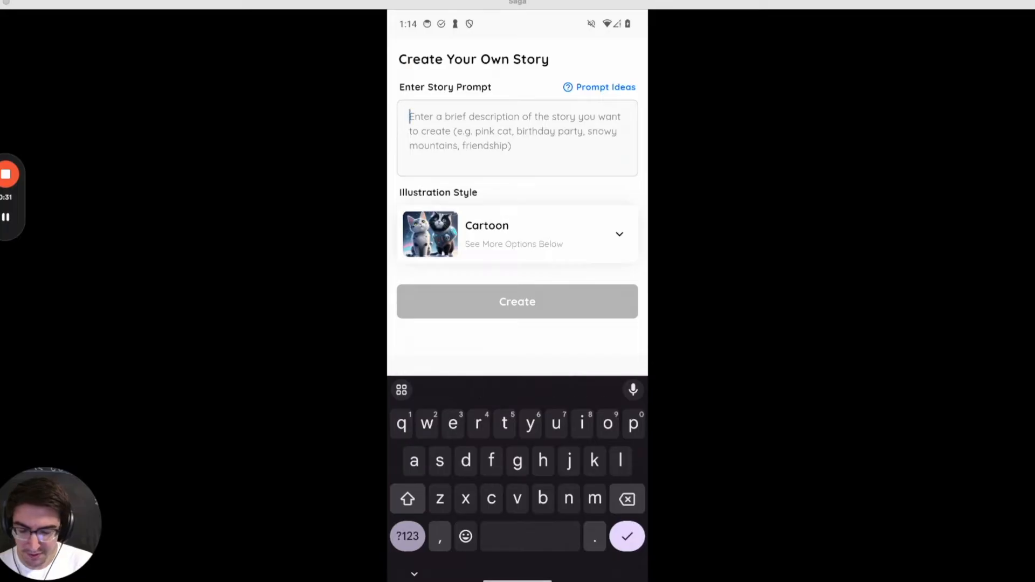
left_click(516, 234)
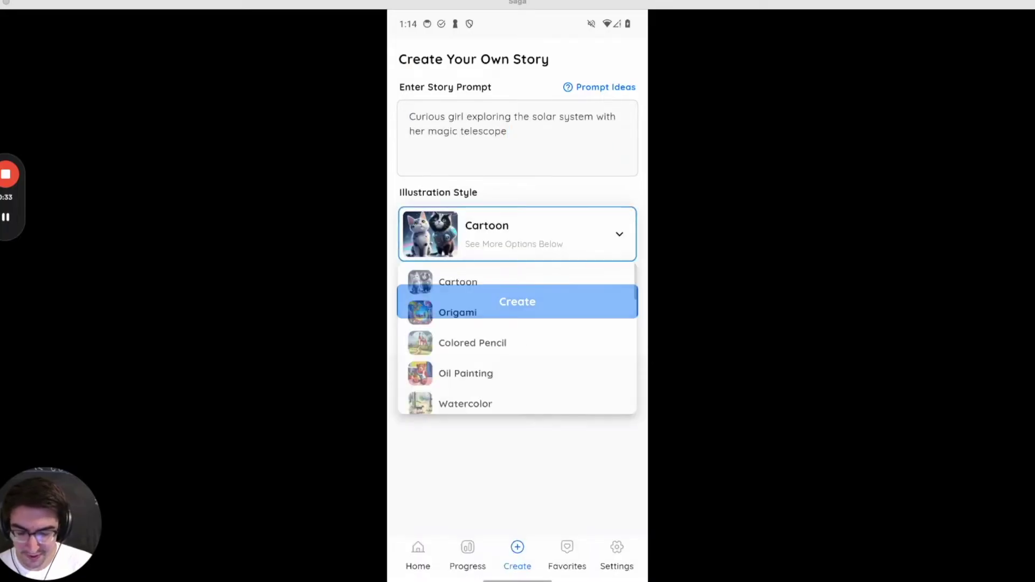
left_click(517, 302)
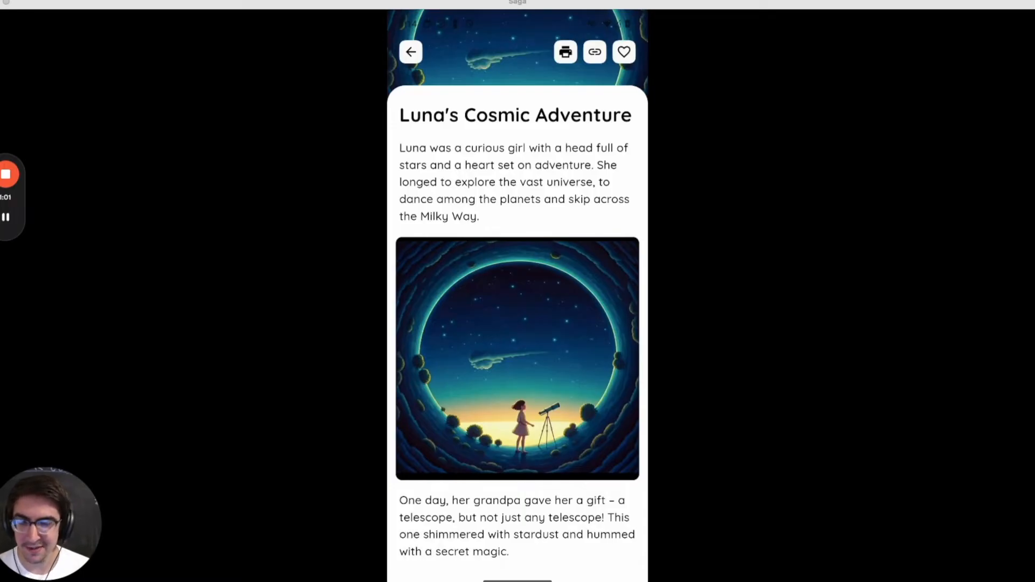
Read Luna's Cosmic Adventure through Grandpa's telescope gift, then return Home.
scroll("down", 3)
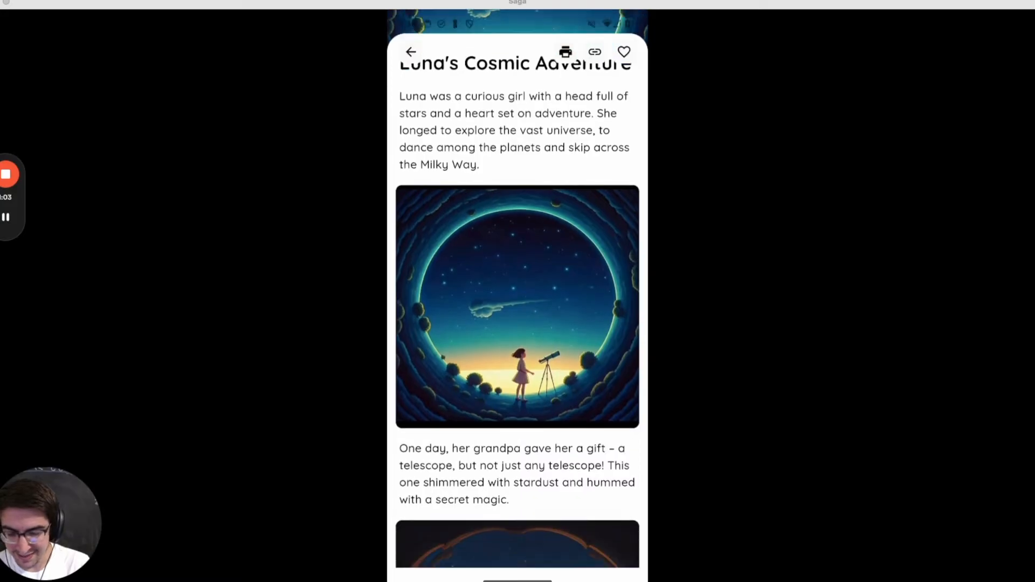
scroll("down", 3)
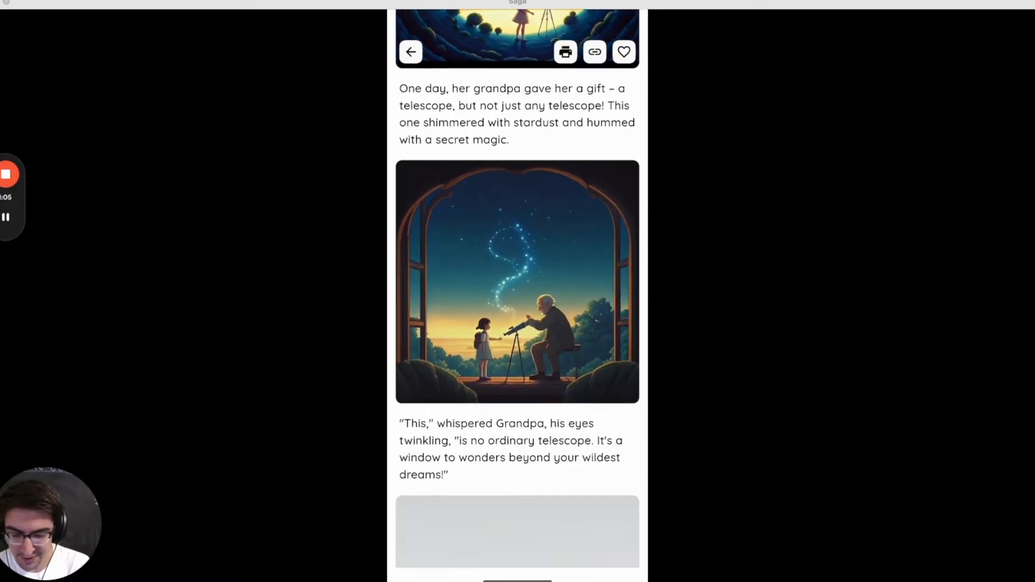
scroll("down", 3)
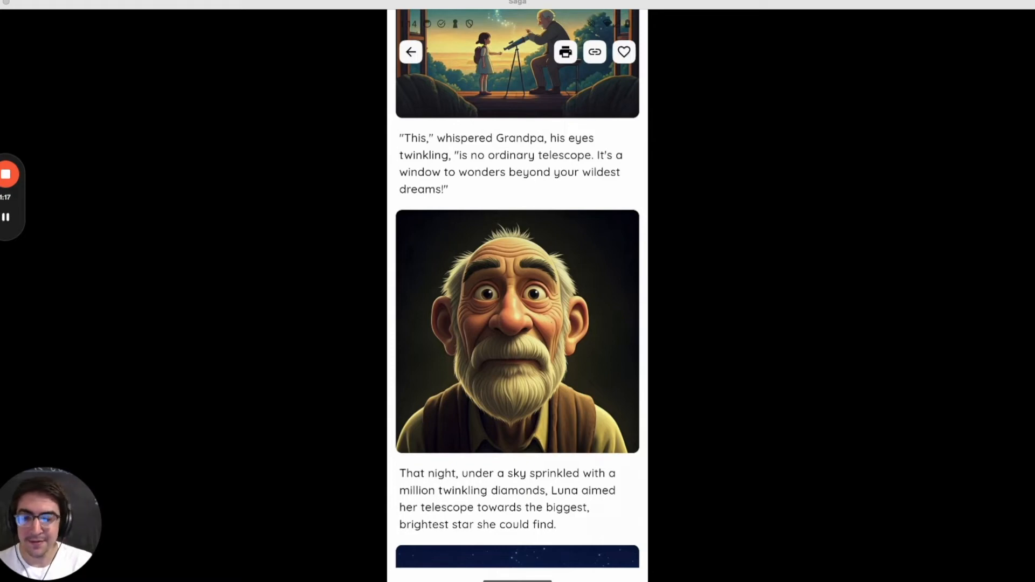
left_click(410, 52)
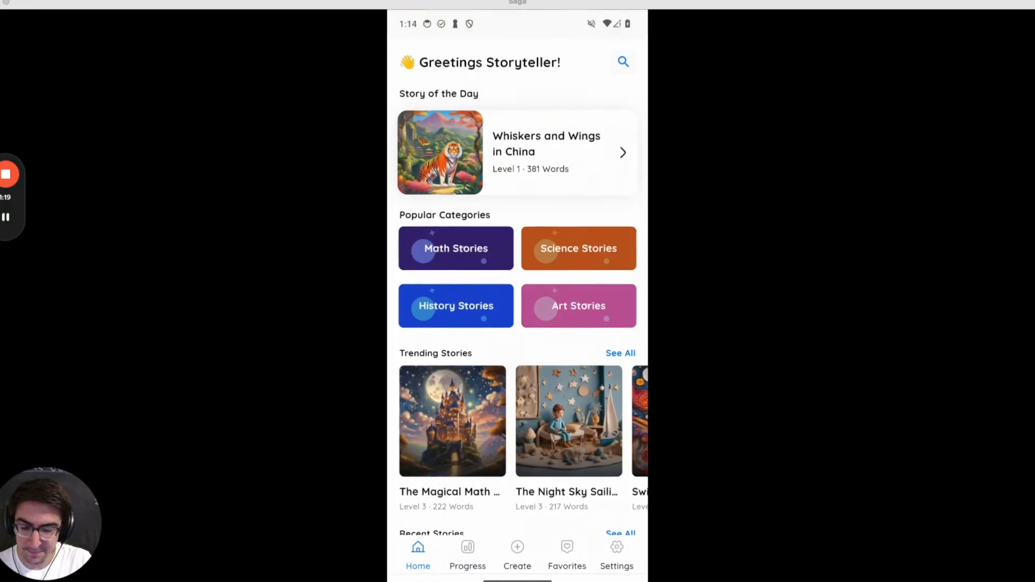
Set the app language to Chinese in Settings and return to the Chinese home screen.
left_click(617, 547)
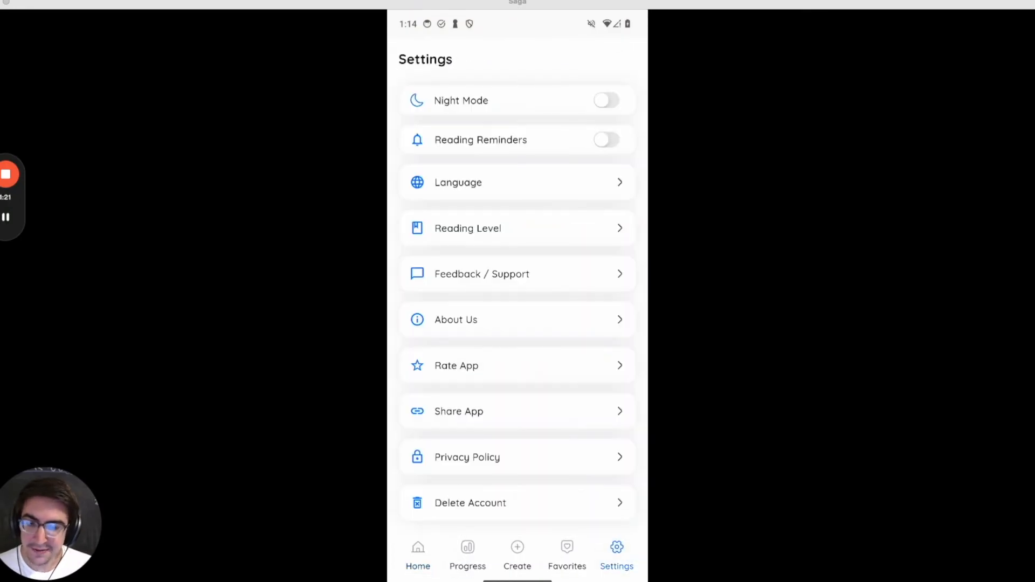
left_click(516, 182)
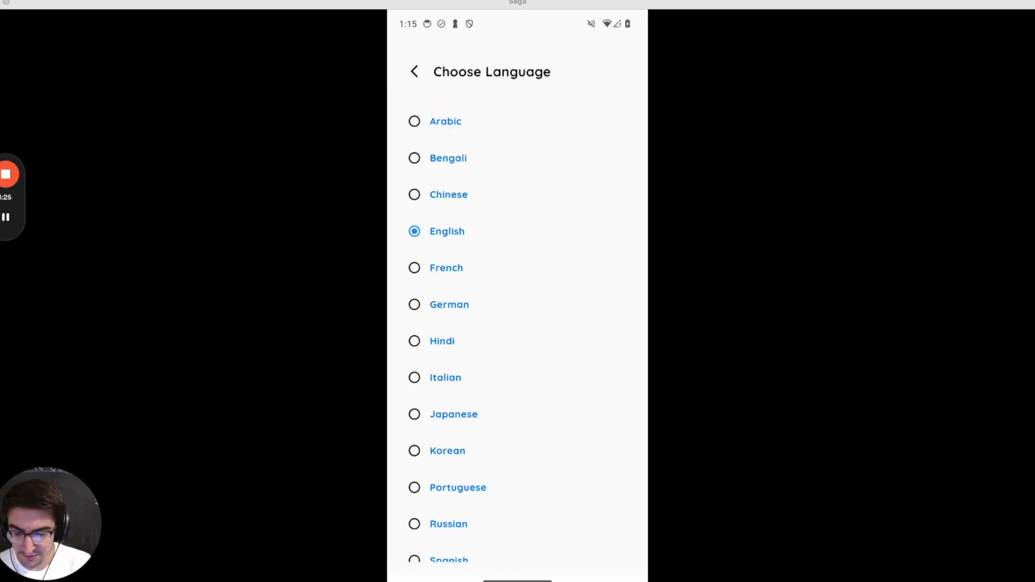
left_click(414, 195)
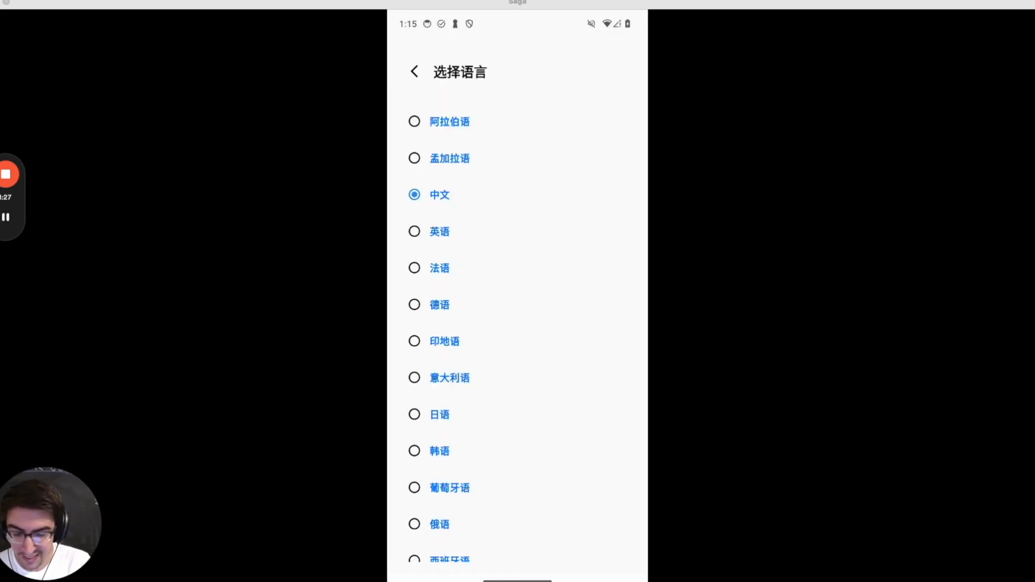
left_click(414, 71)
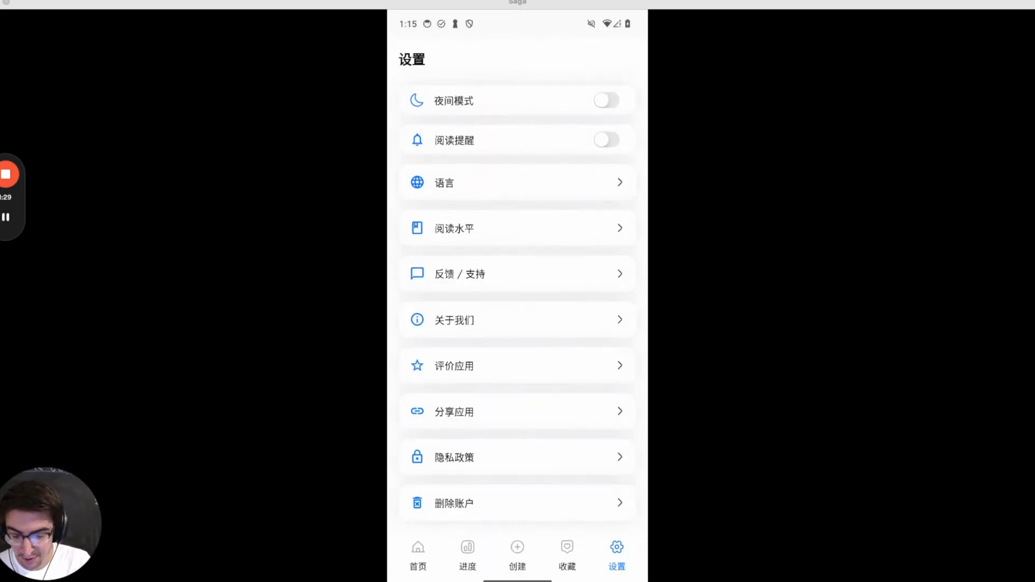
left_click(418, 551)
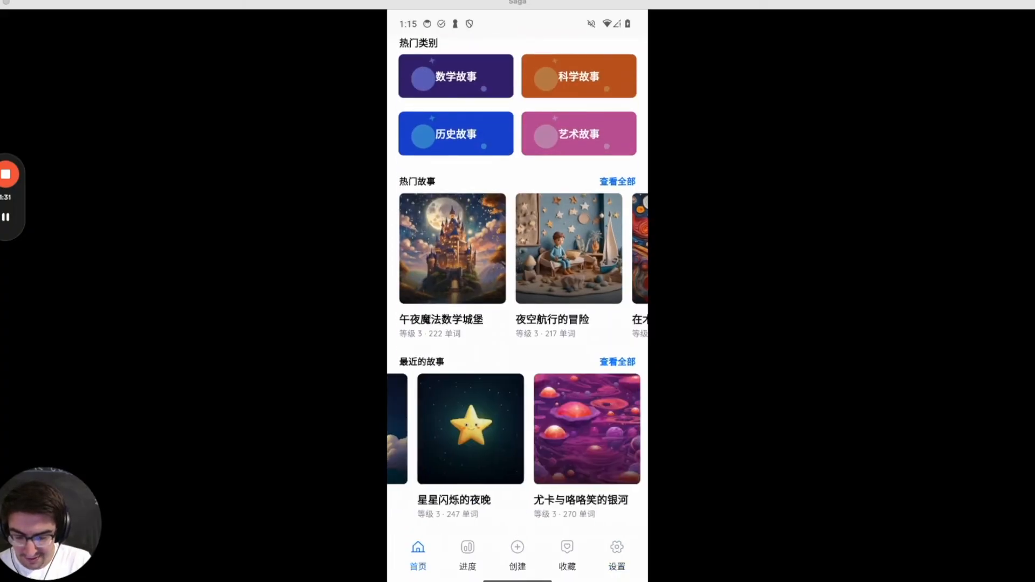
left_click(470, 428)
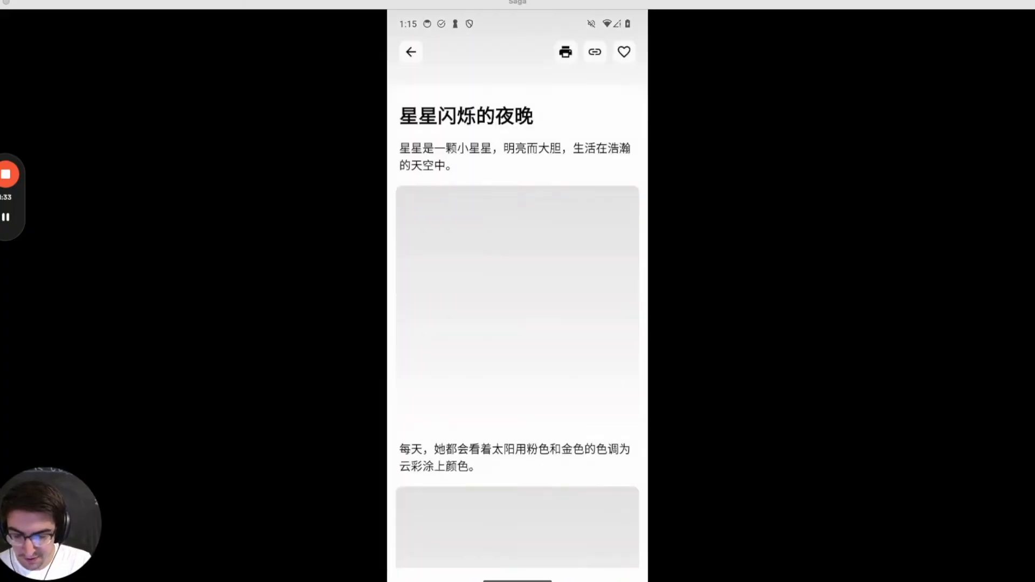
scroll("down", 3)
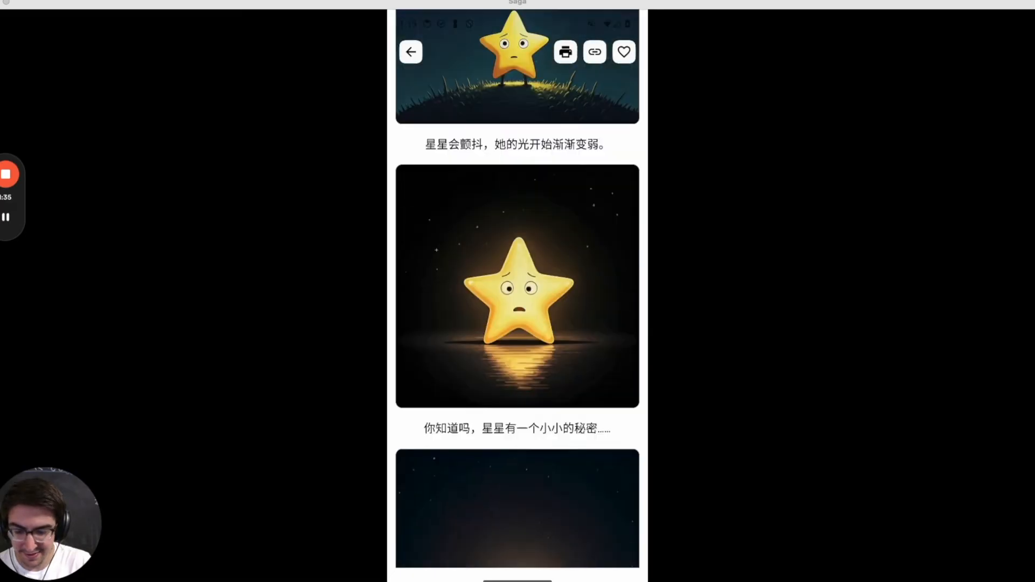
scroll("up", 3)
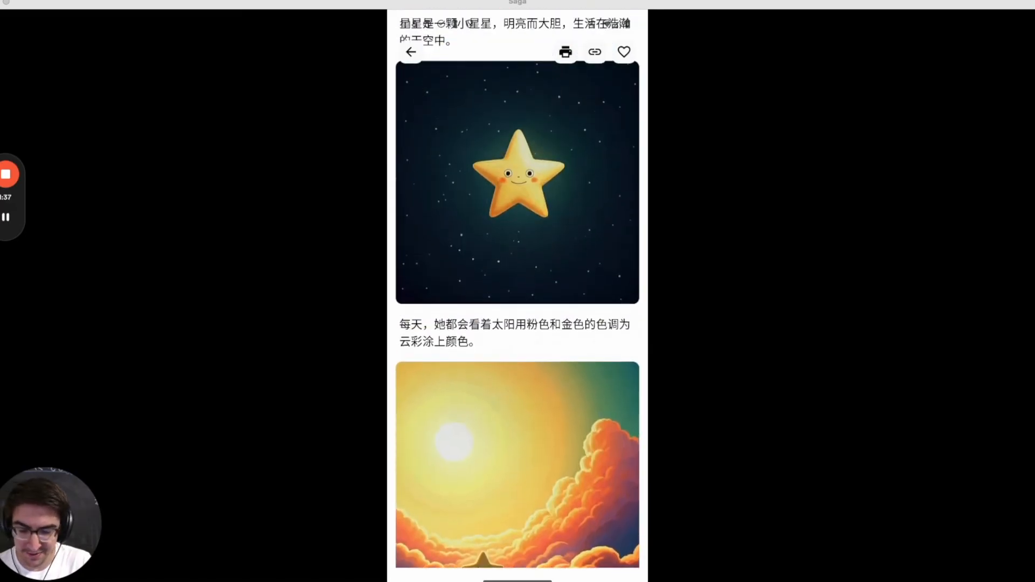
left_click(410, 52)
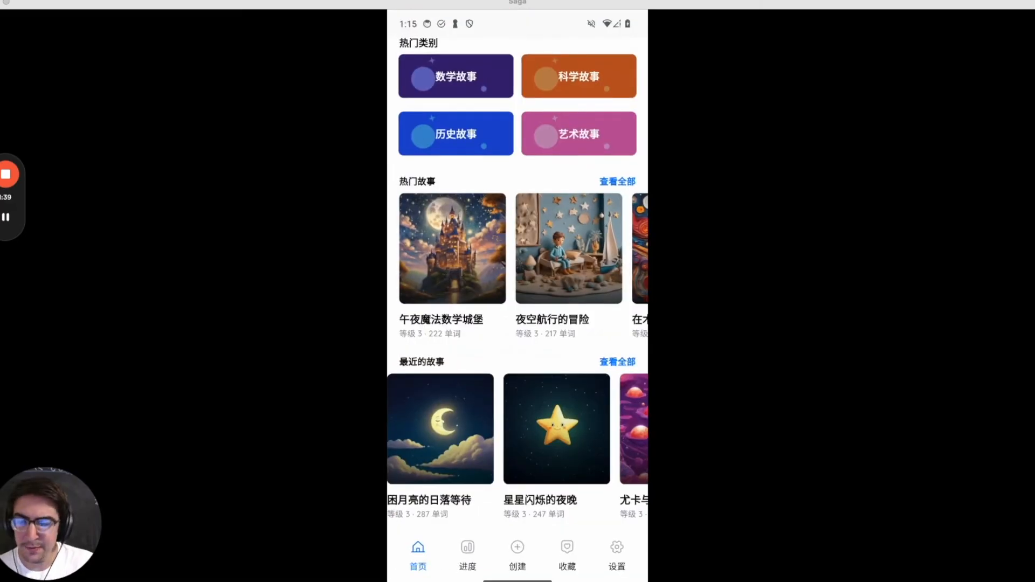